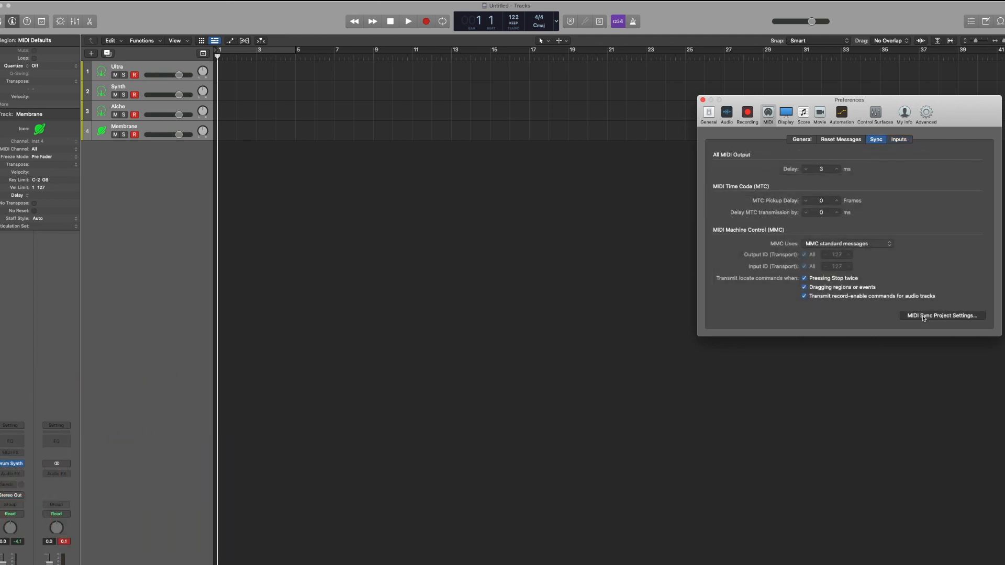
Send MIDI clock to the Launchpad Pro MK3 LPProMK3 MIDI destination, then close Project Settings
click(942, 315)
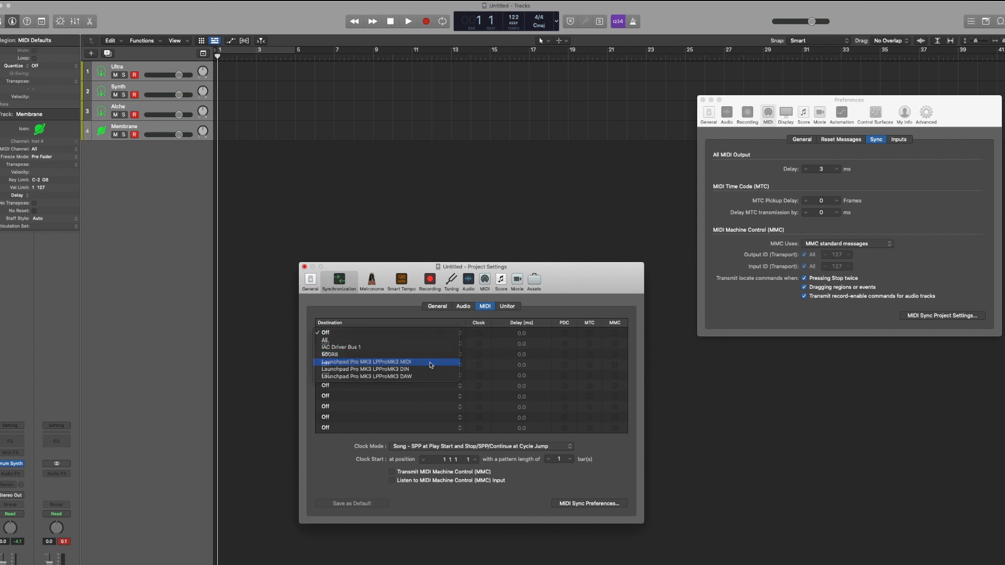
click(365, 362)
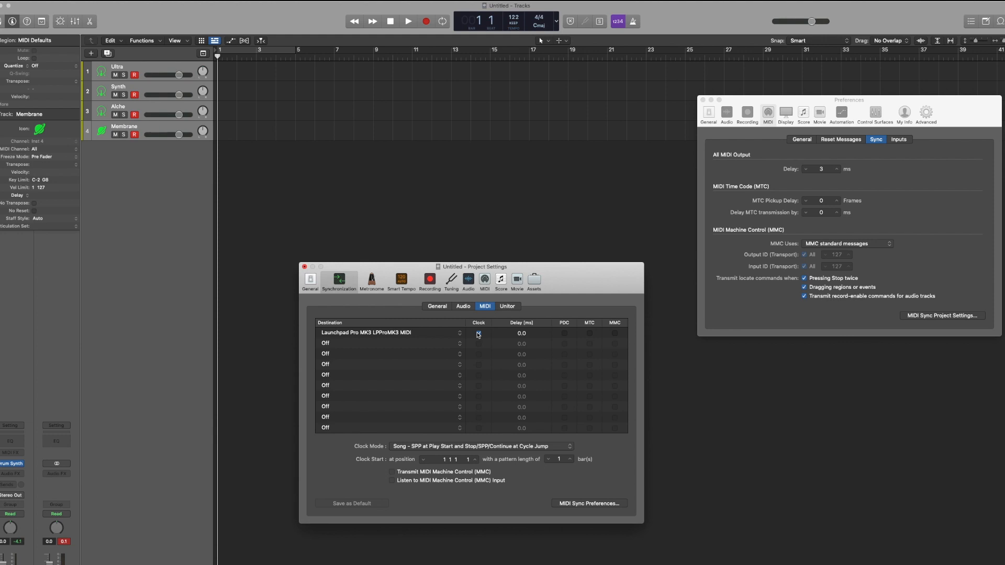
click(477, 333)
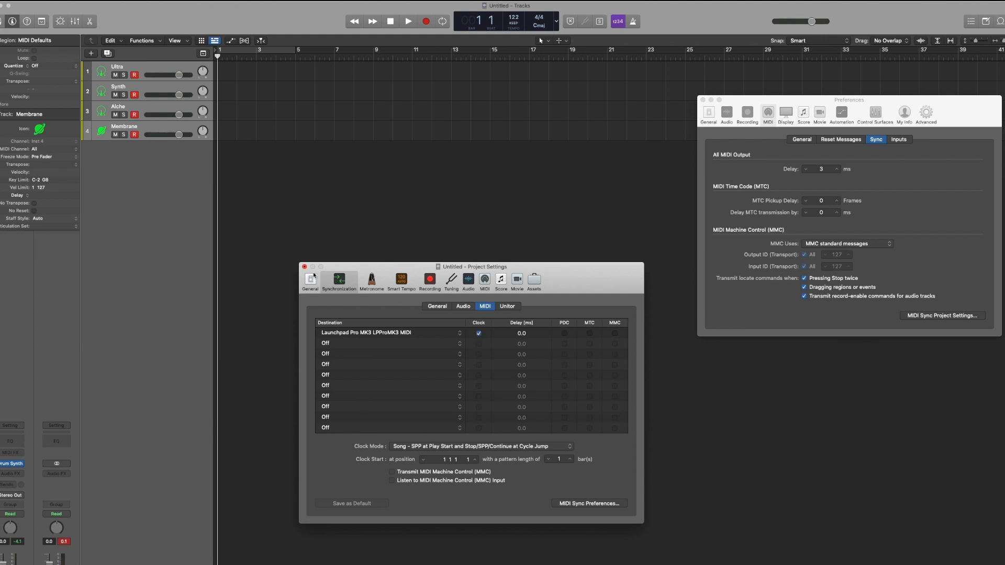
click(429, 280)
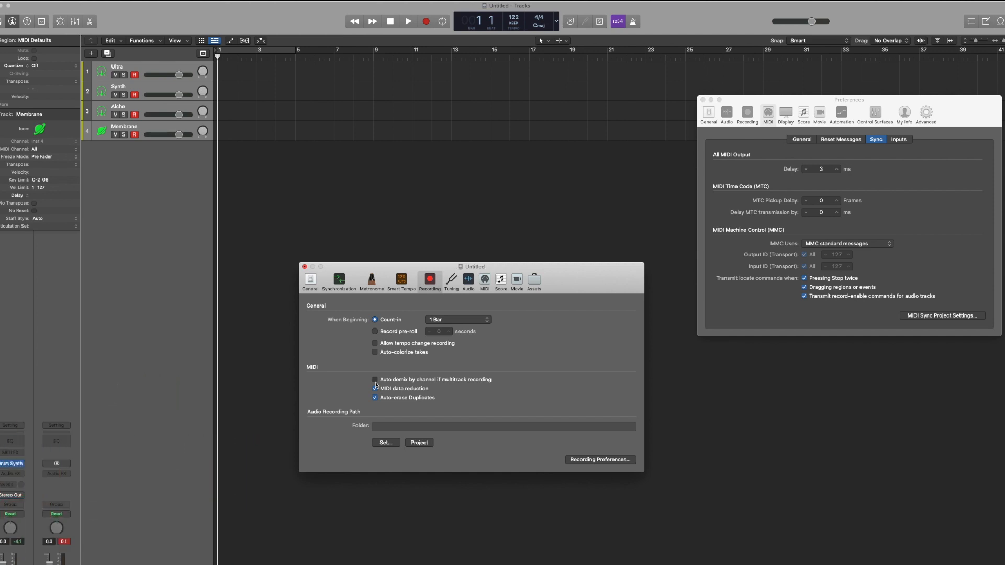
click(305, 266)
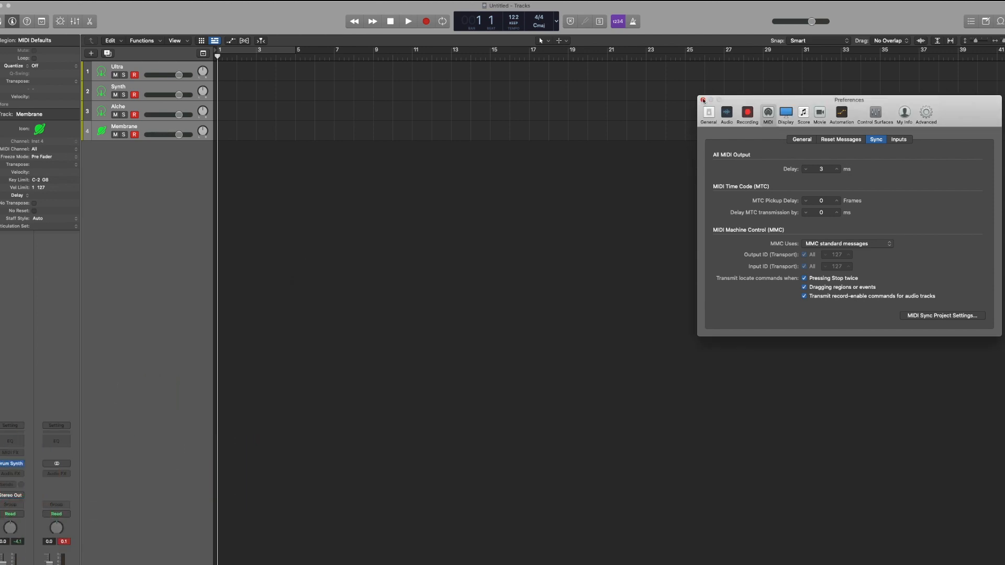
Assign Ultra, Synth, Alche and Membrane to MIDI channels 1, 2, 3 and 4
click(703, 100)
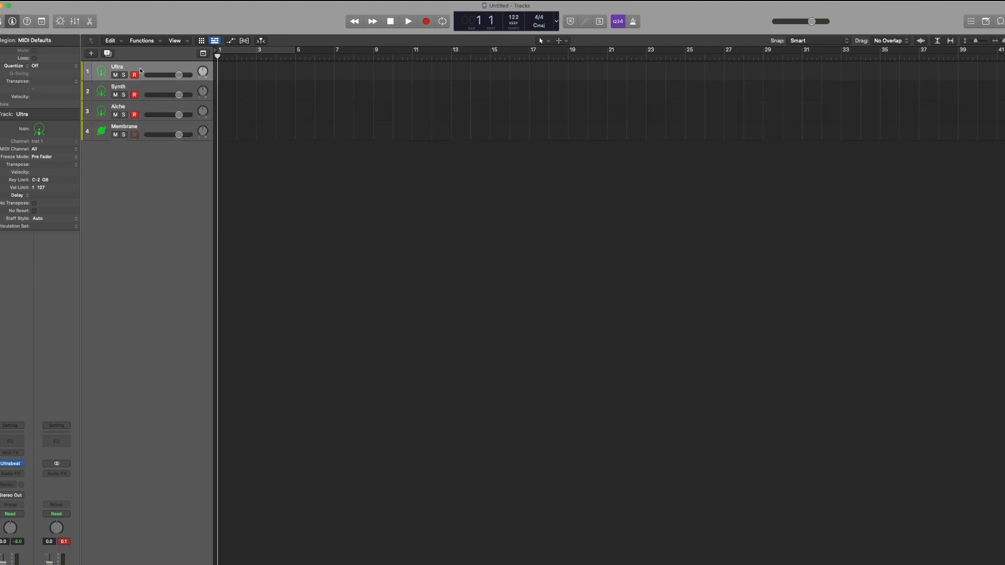
click(45, 156)
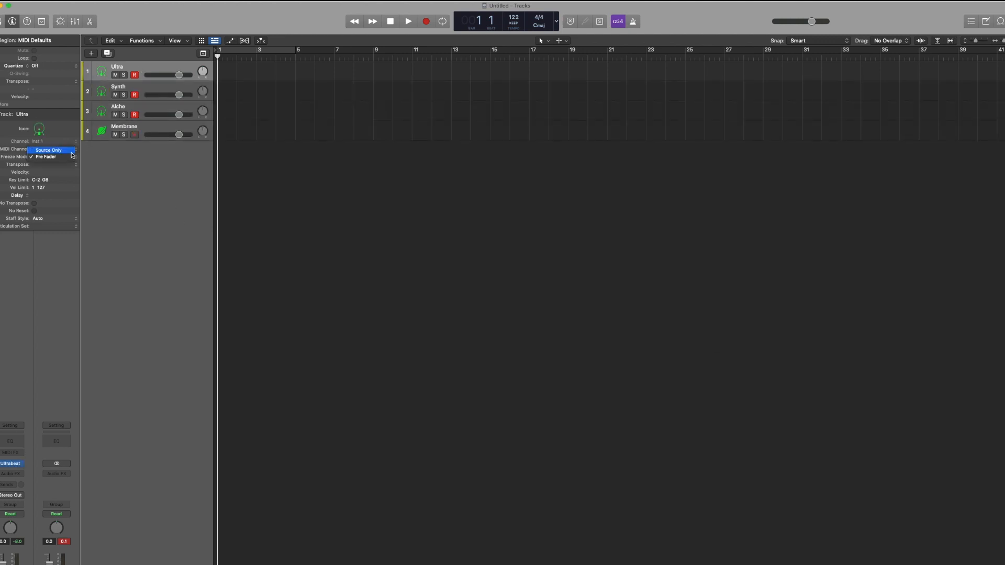
click(42, 141)
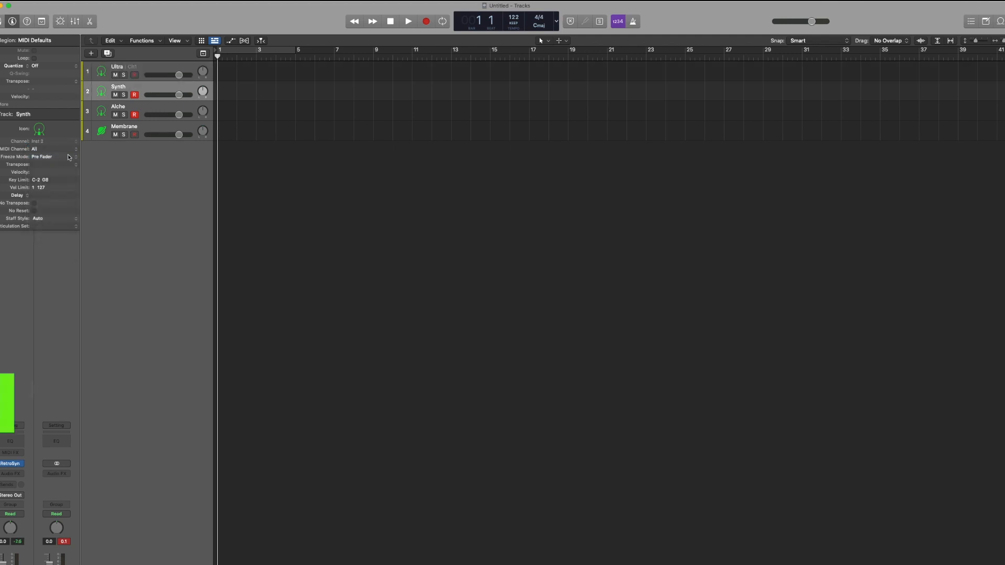
click(37, 148)
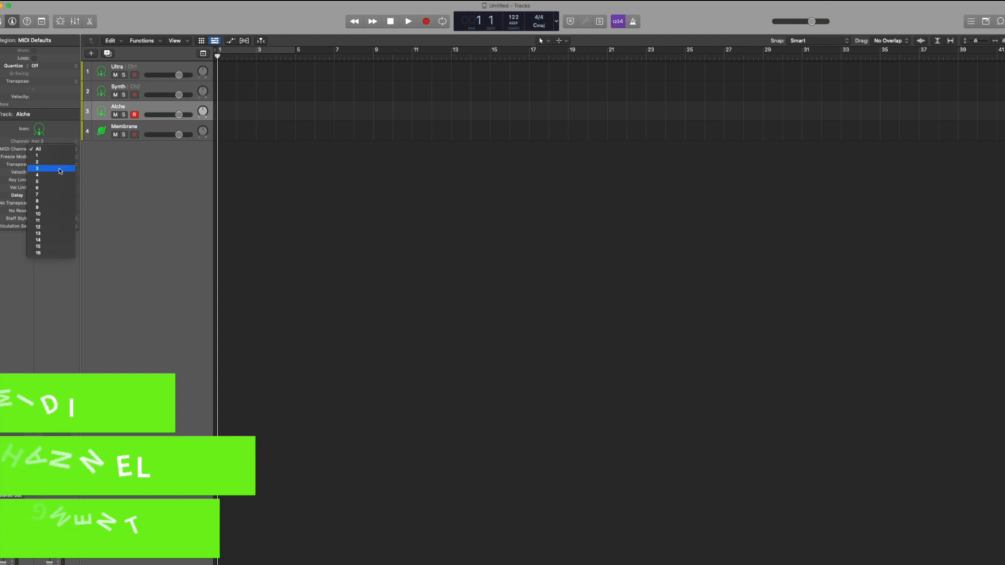
click(36, 155)
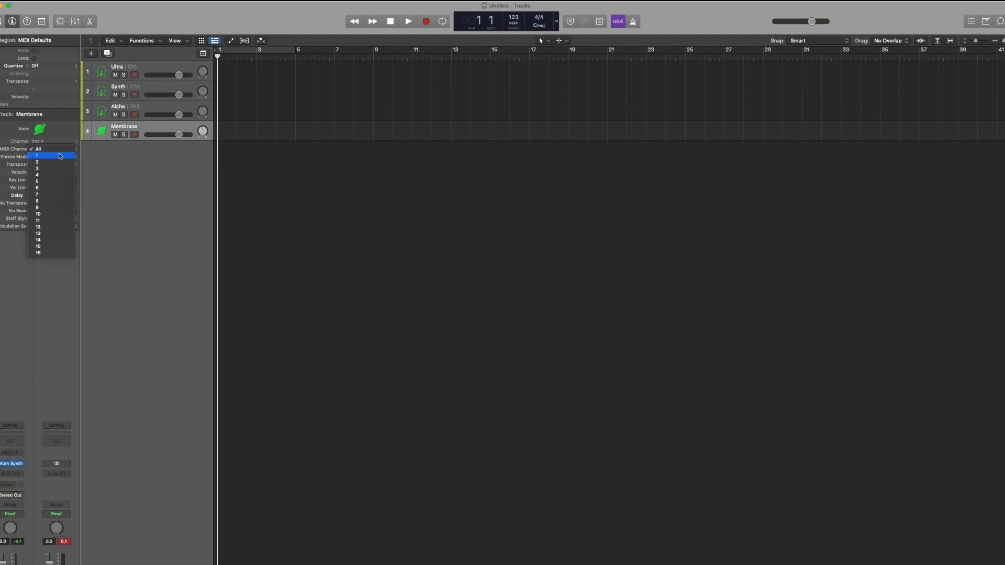
click(37, 168)
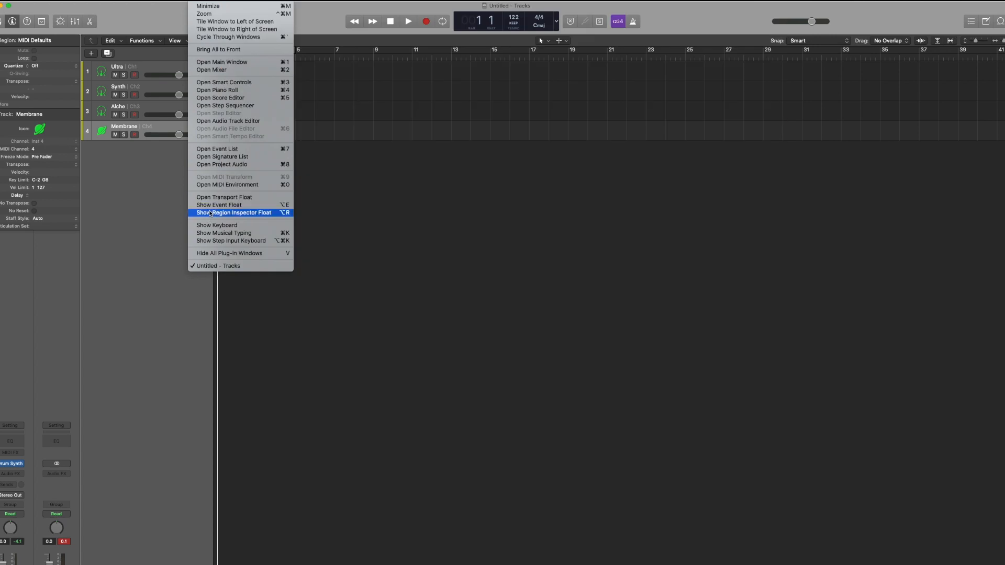
Open the MIDI Environment and show its Click & Ports layer
click(226, 185)
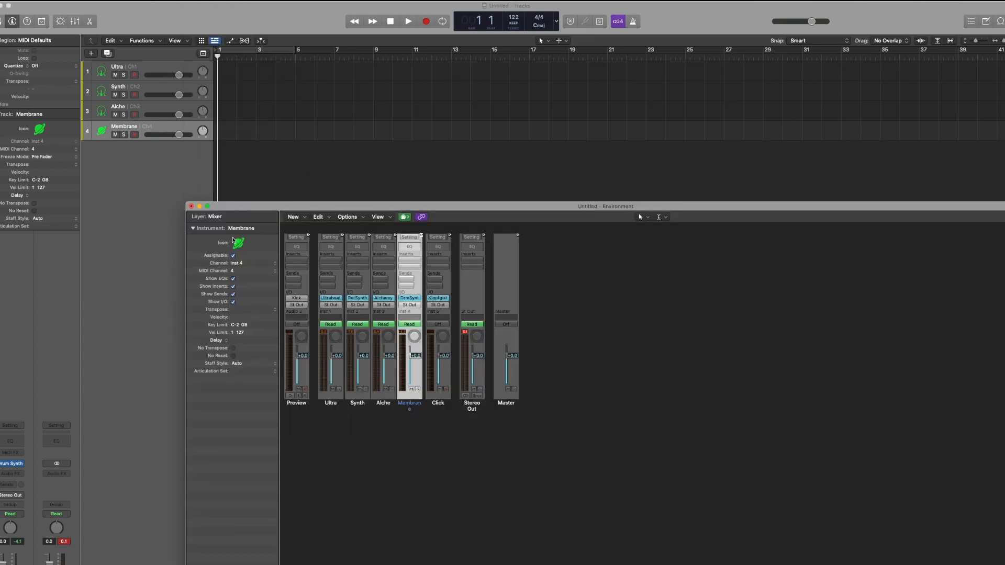
click(204, 216)
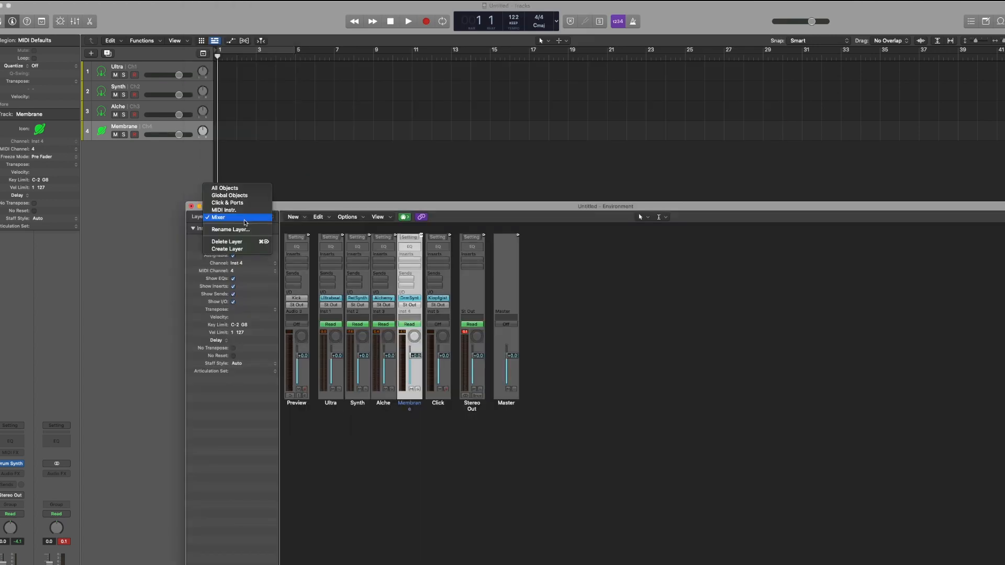
click(228, 203)
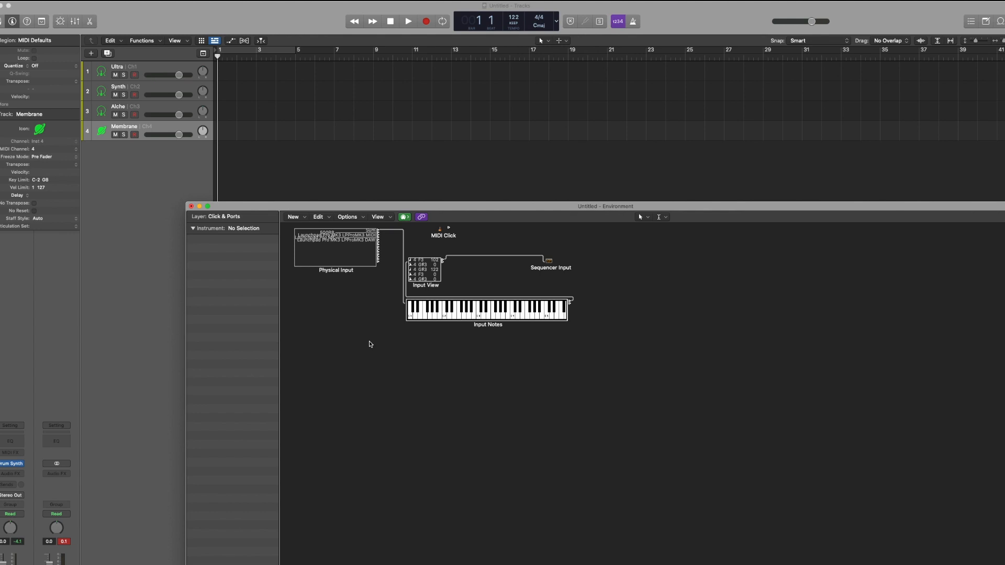
mouse_move(394, 257)
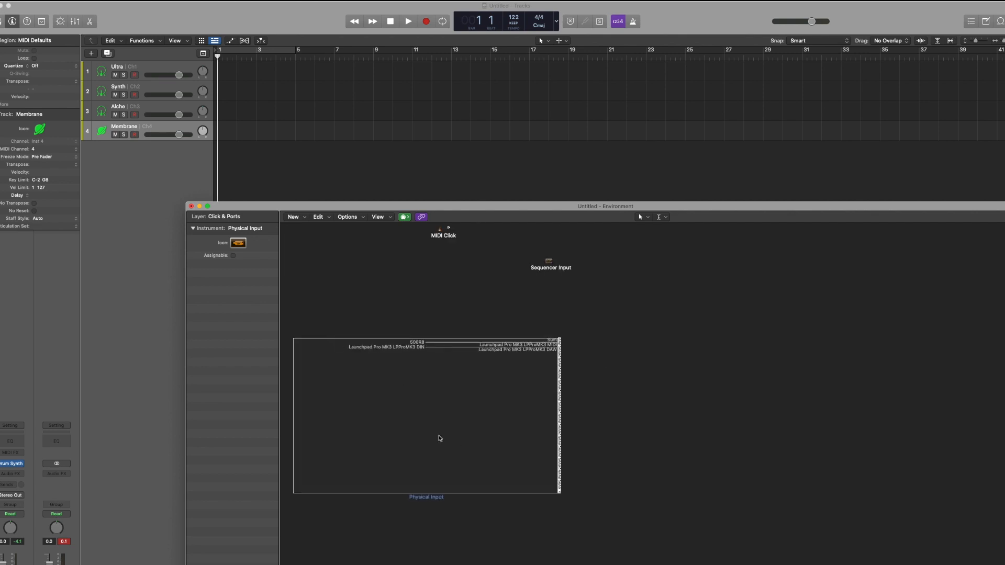
mouse_move(534, 476)
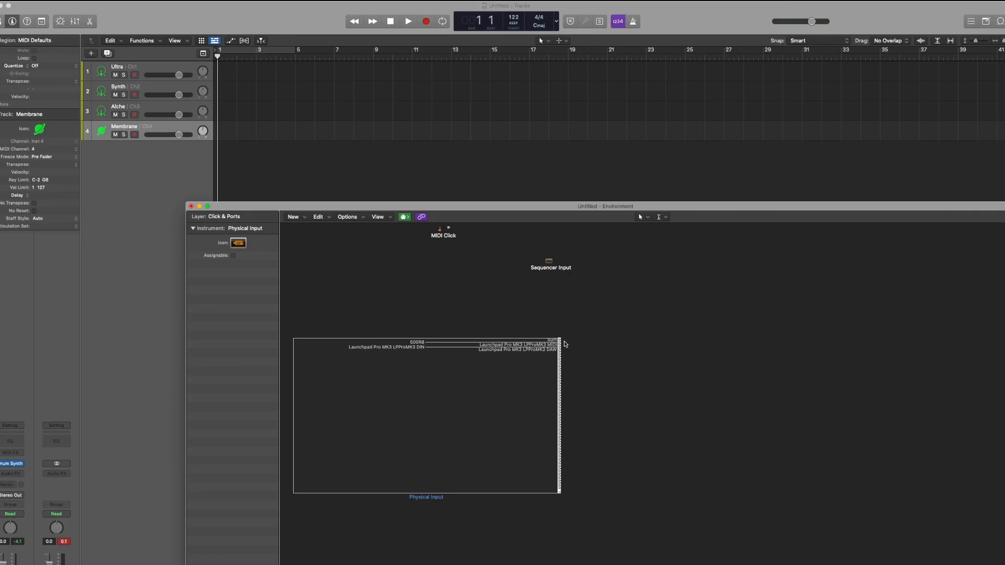
mouse_move(611, 346)
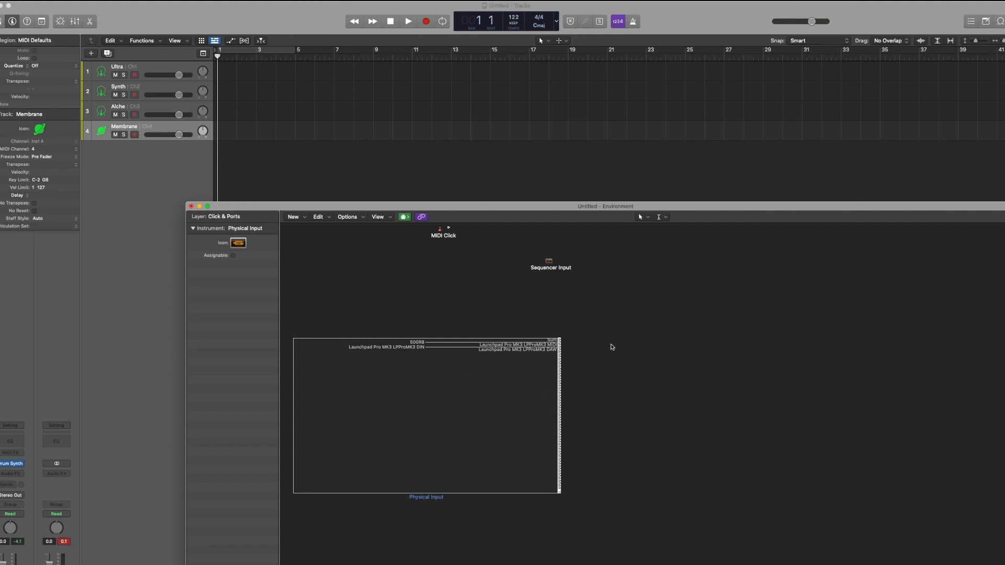
mouse_move(542, 448)
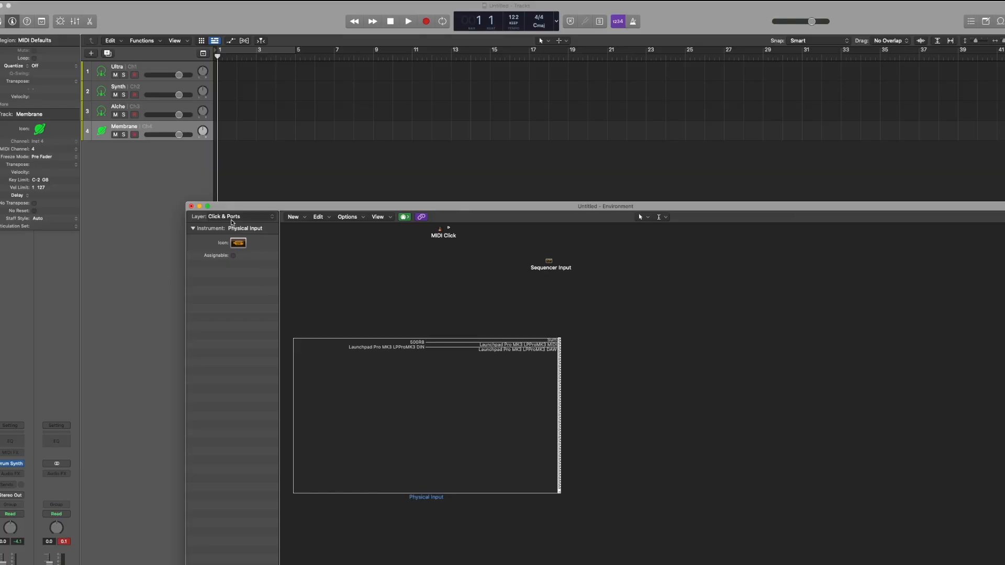
Add a Channel Splitter object to the Click & Ports layer
click(293, 216)
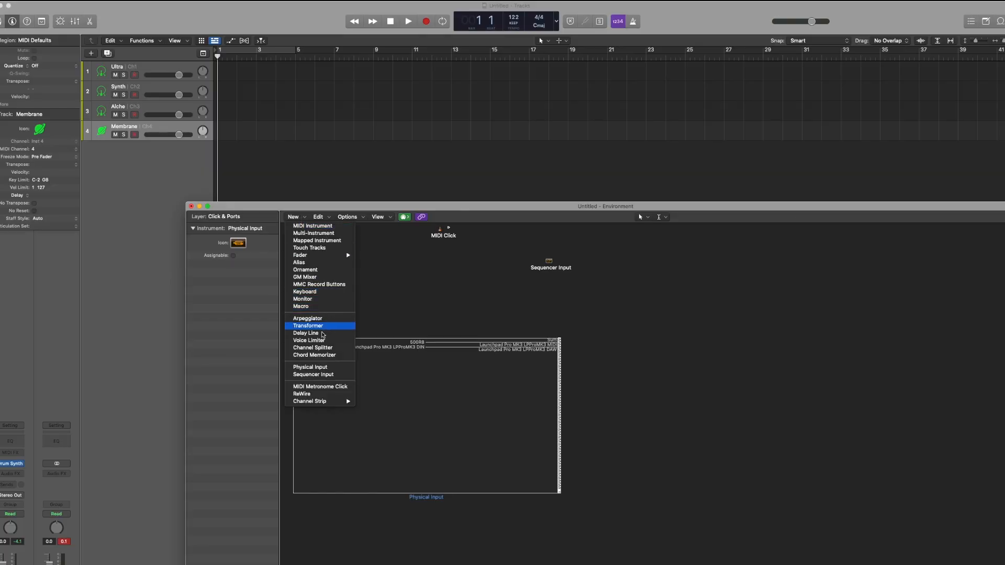
click(313, 347)
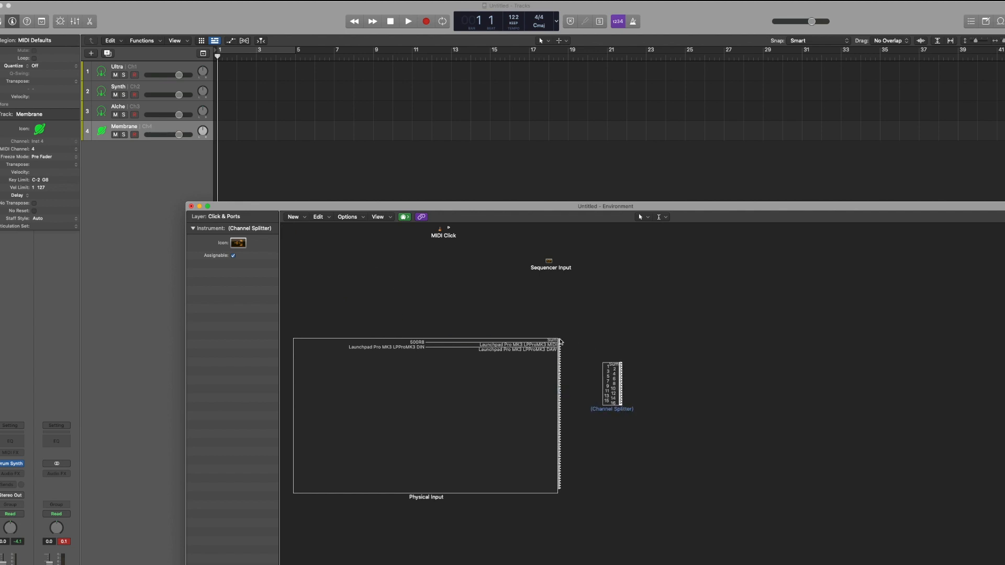
mouse_move(414, 349)
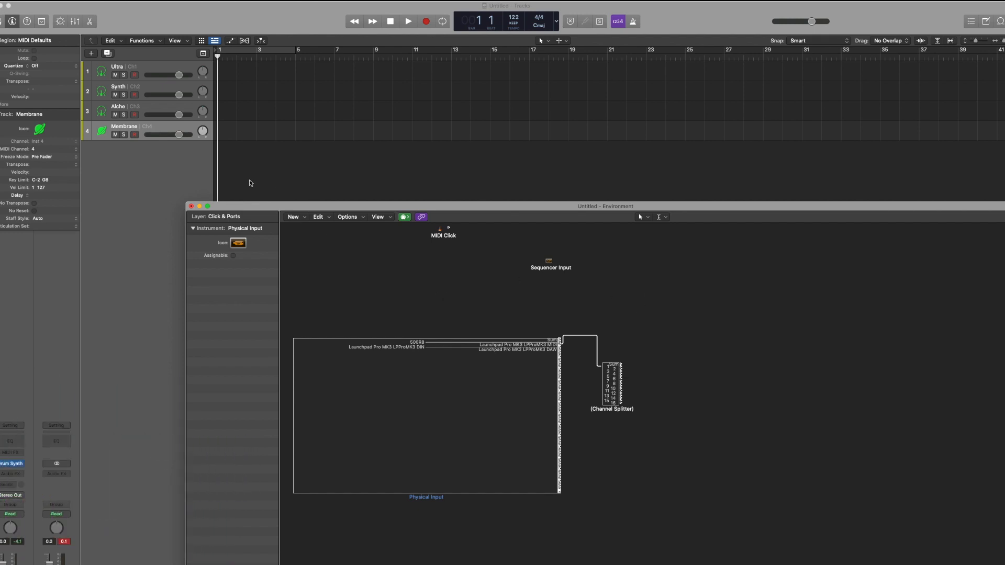
Add a Transformer object and set its Channel operation to Fix with value 1
click(294, 216)
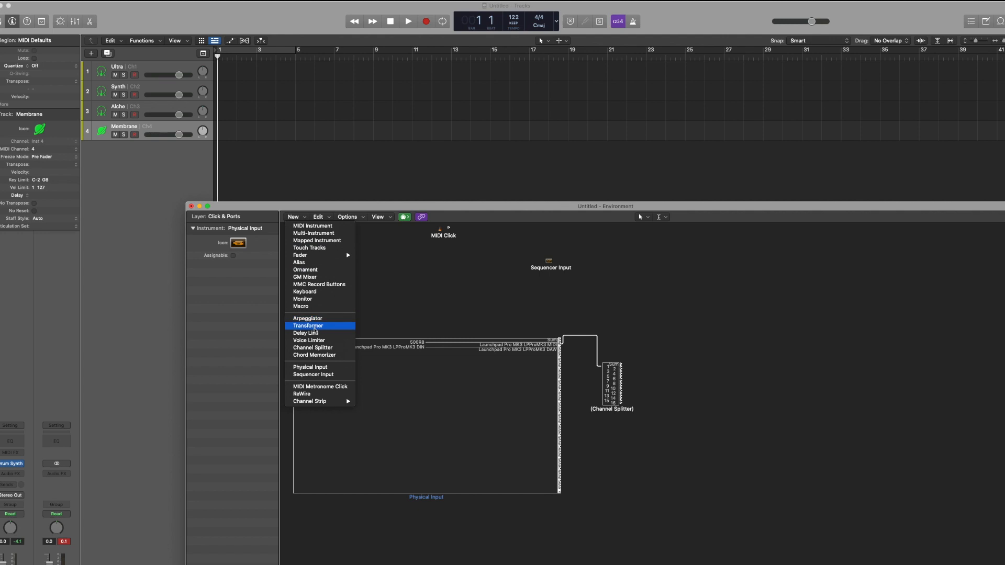
click(307, 325)
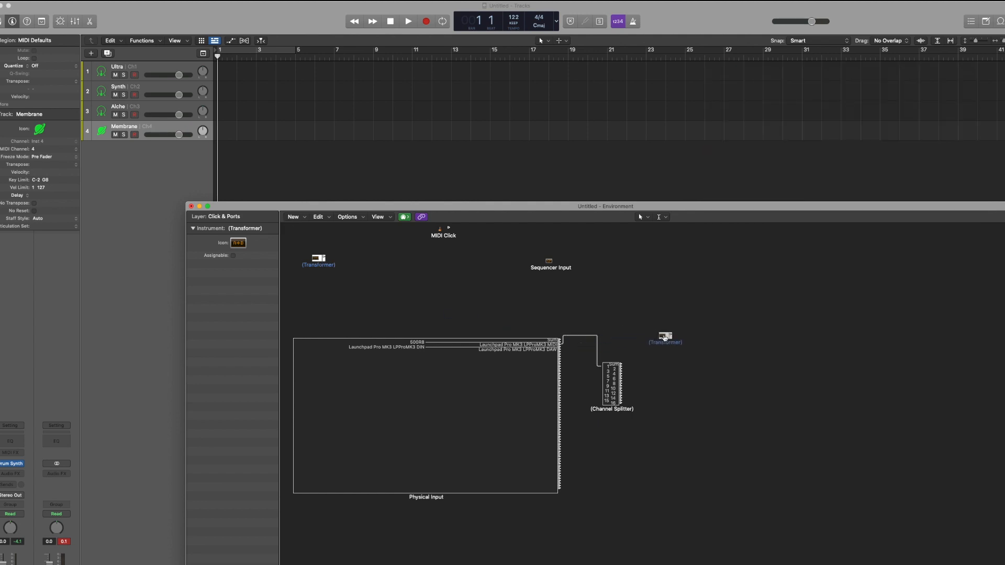
double_click(666, 337)
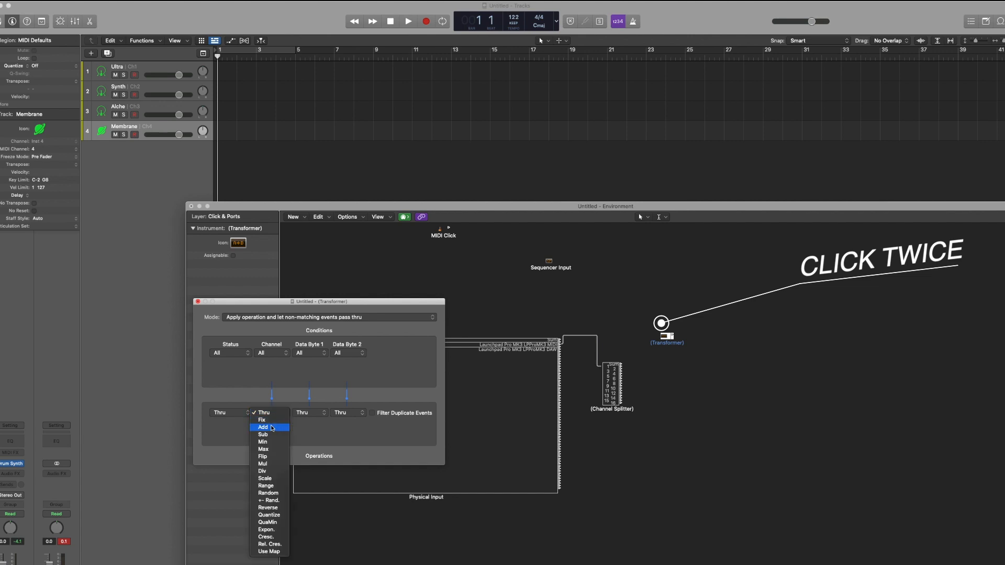
click(262, 419)
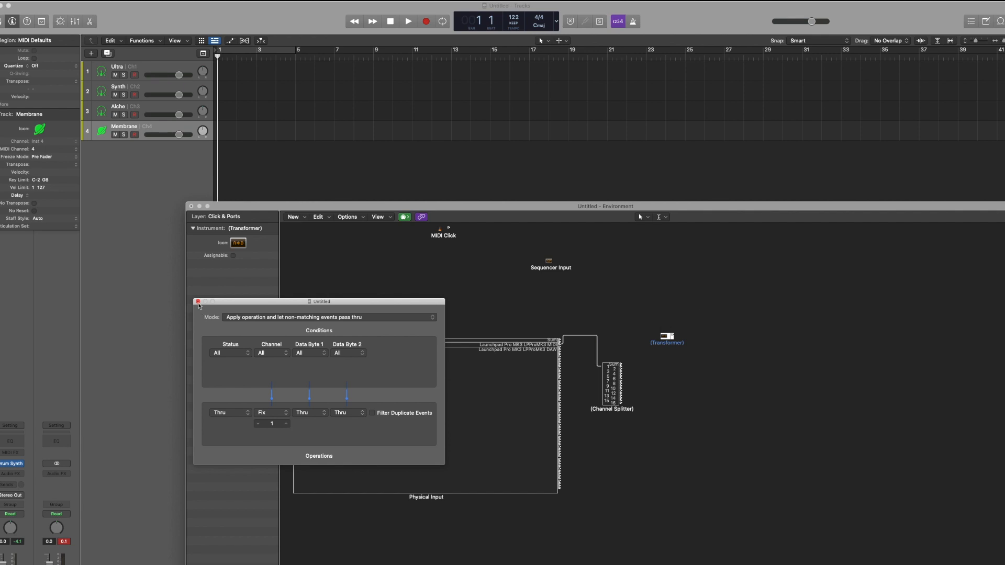
click(198, 301)
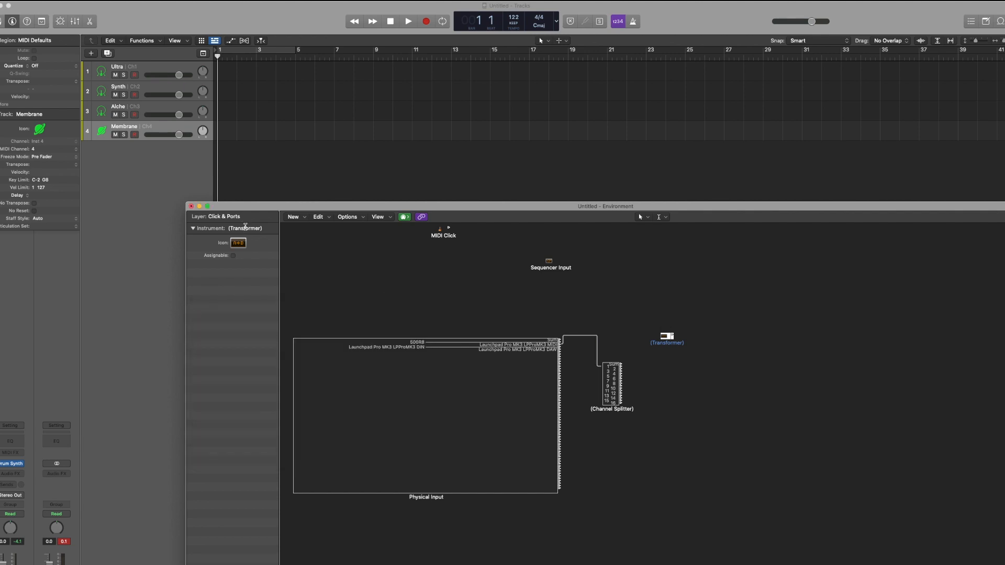